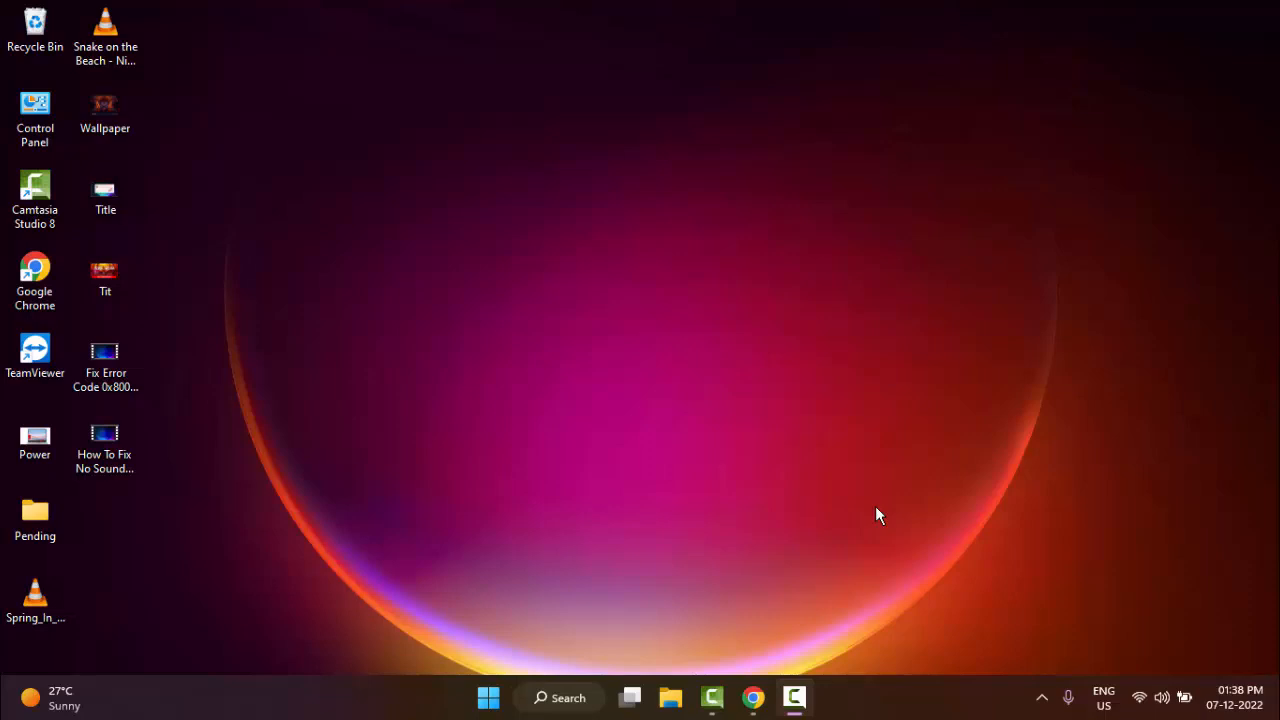
pyautogui.moveTo(820, 468)
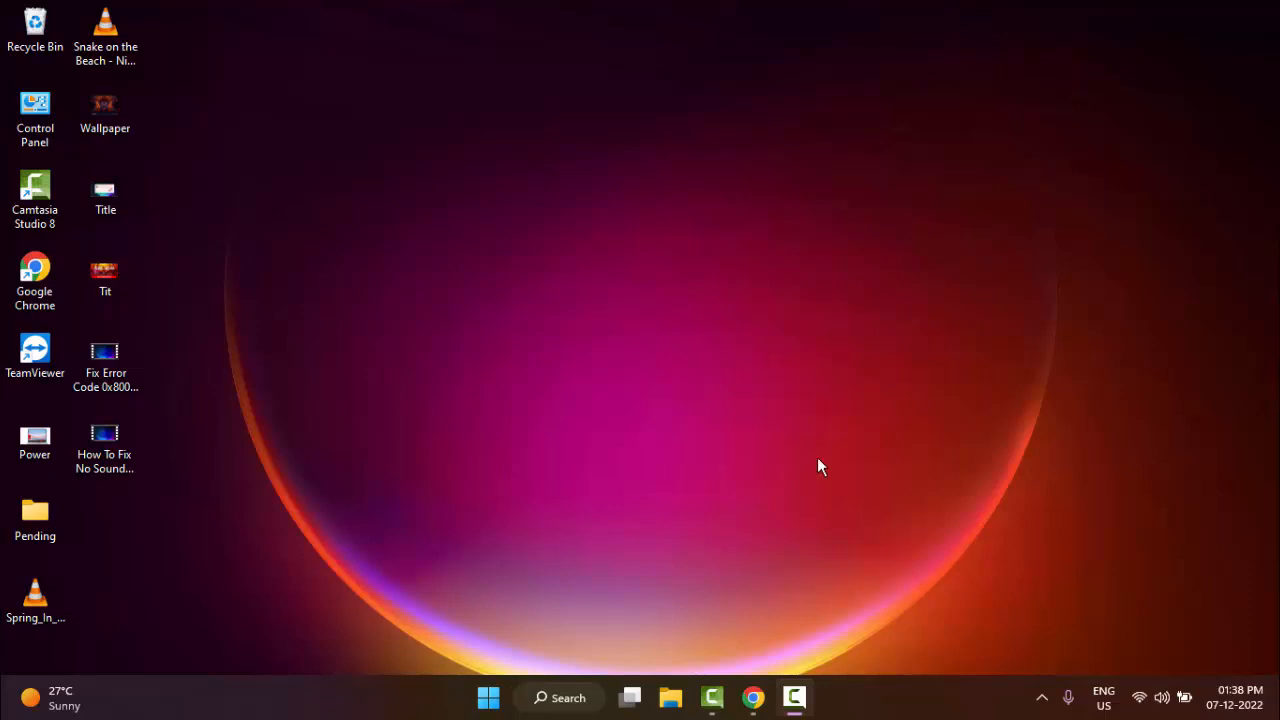
# Launch the Settings app from the Start menu's pinned apps
pyautogui.click(488, 696)
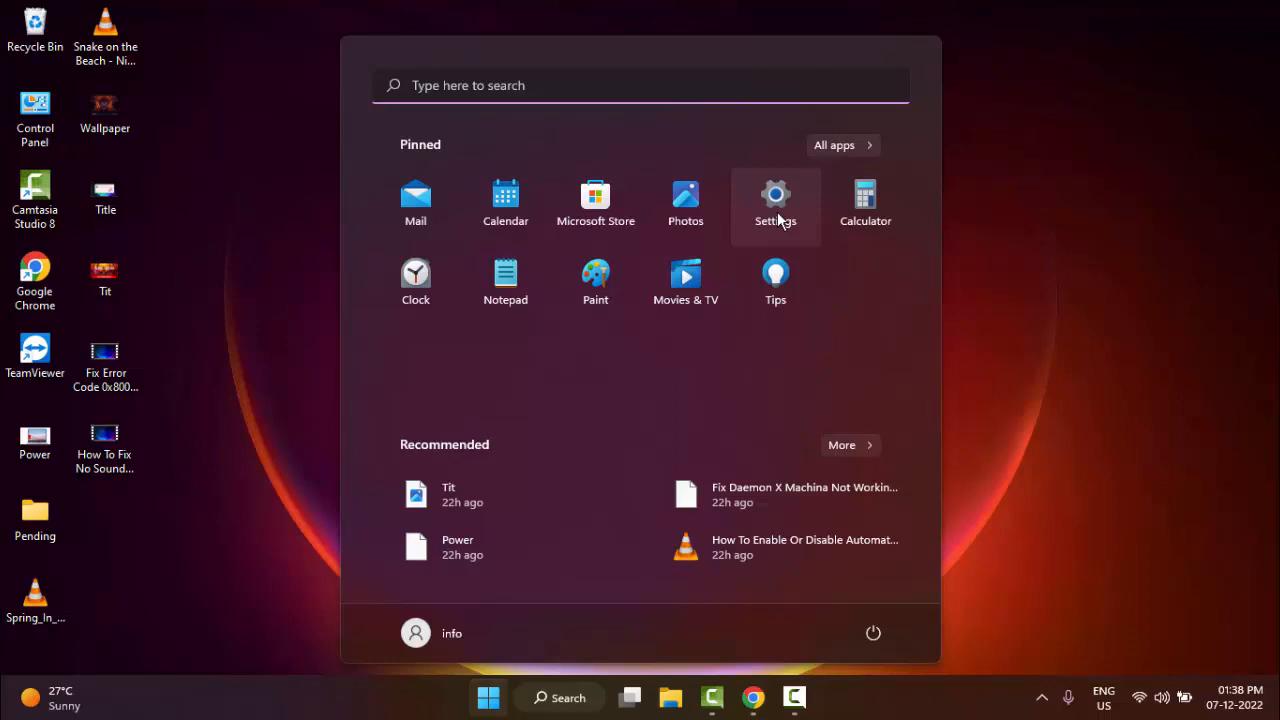
pyautogui.click(776, 200)
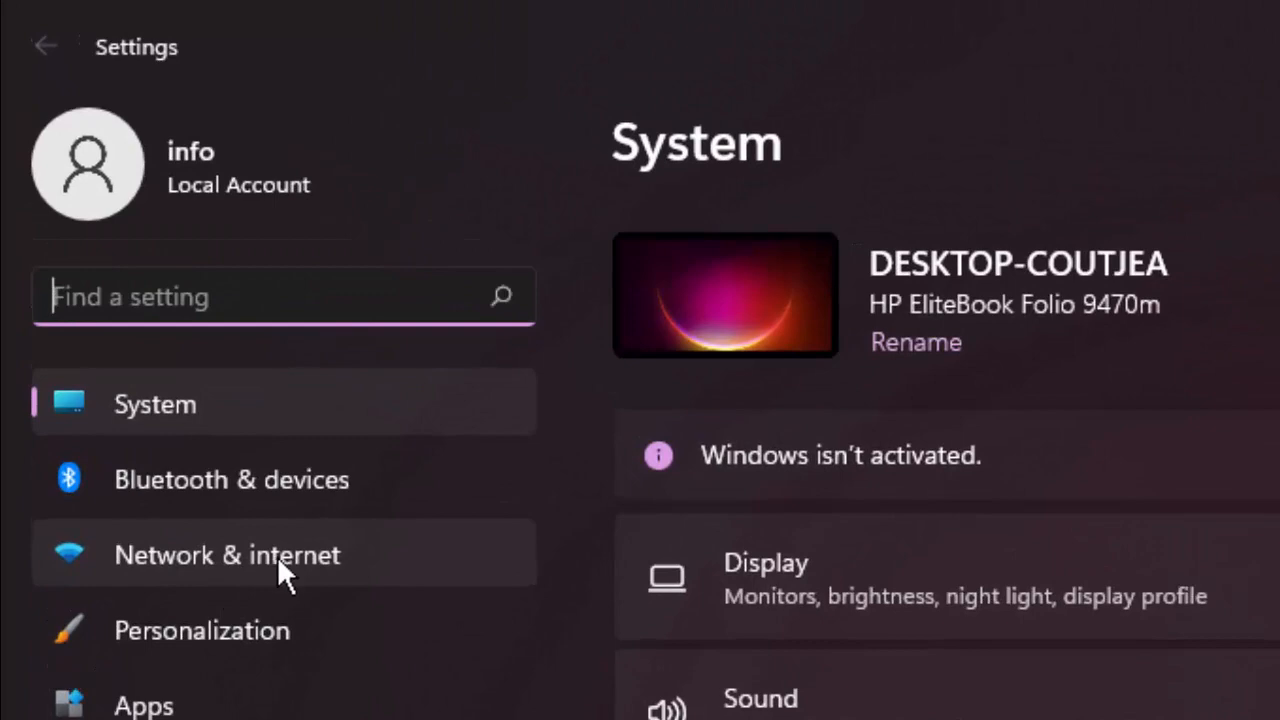
# Go to Network & internet and then to the Wi-Fi page
pyautogui.click(226, 556)
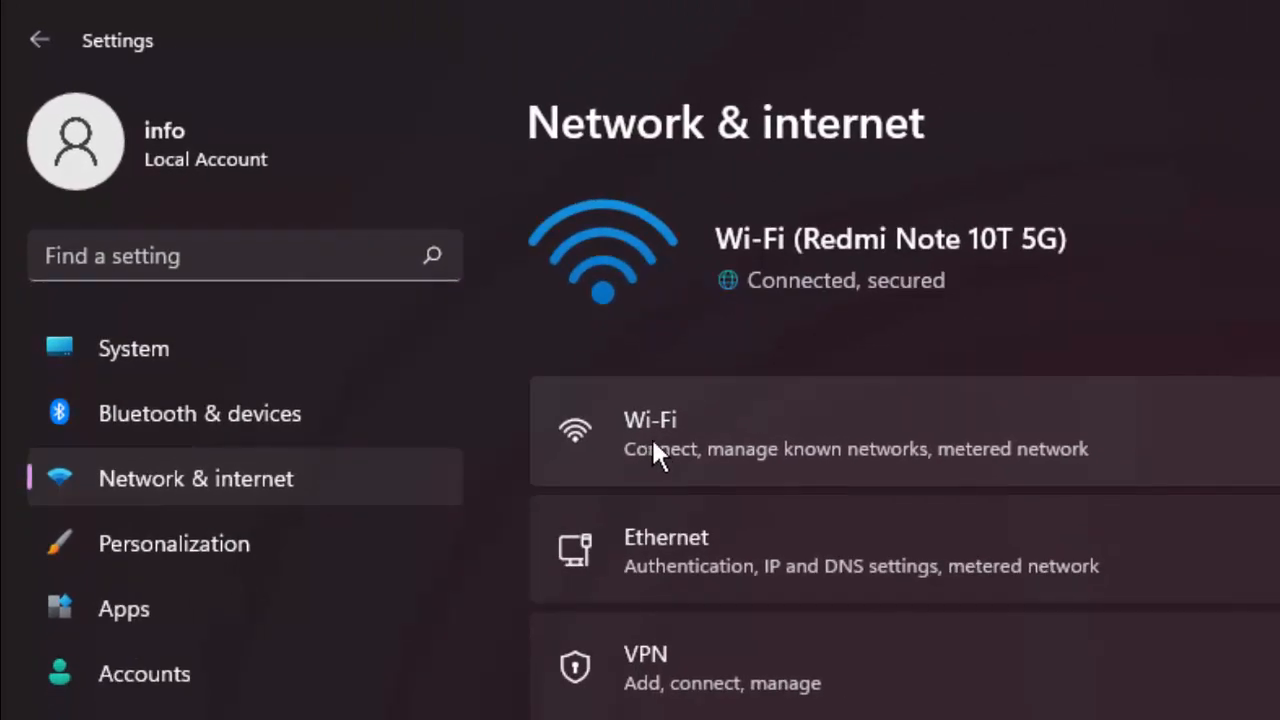
pyautogui.moveTo(664, 458)
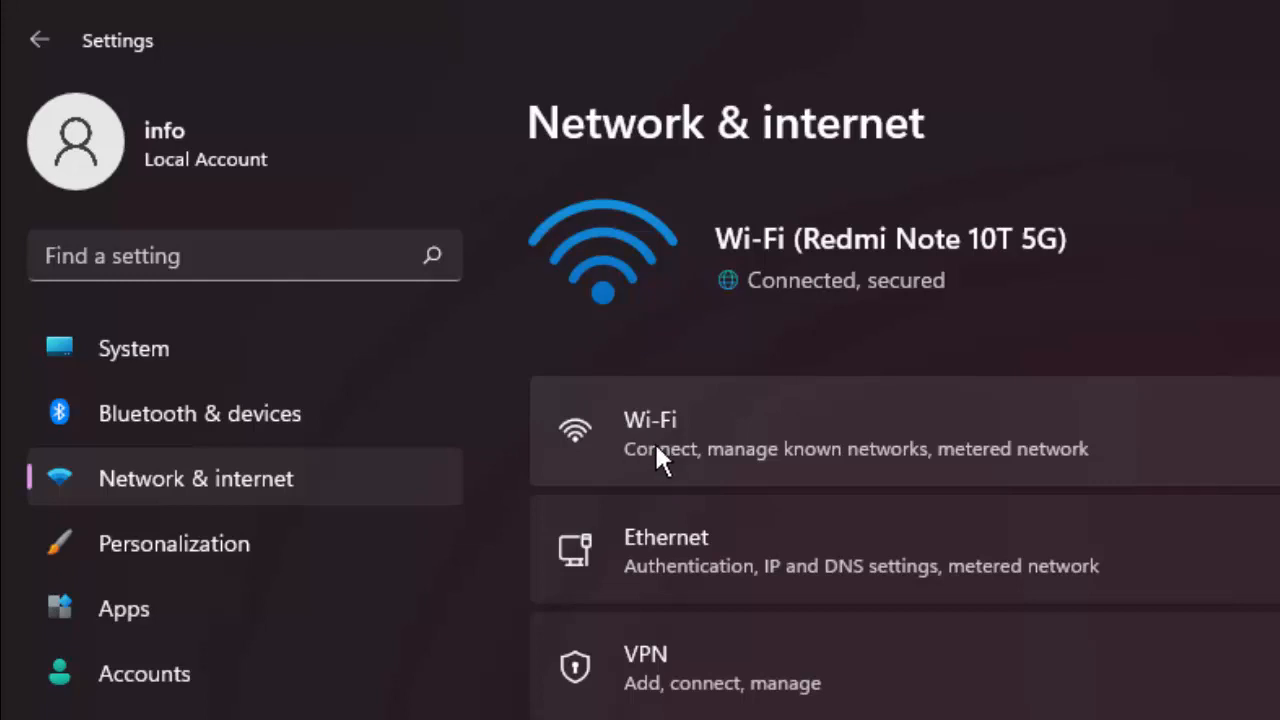
pyautogui.moveTo(664, 448)
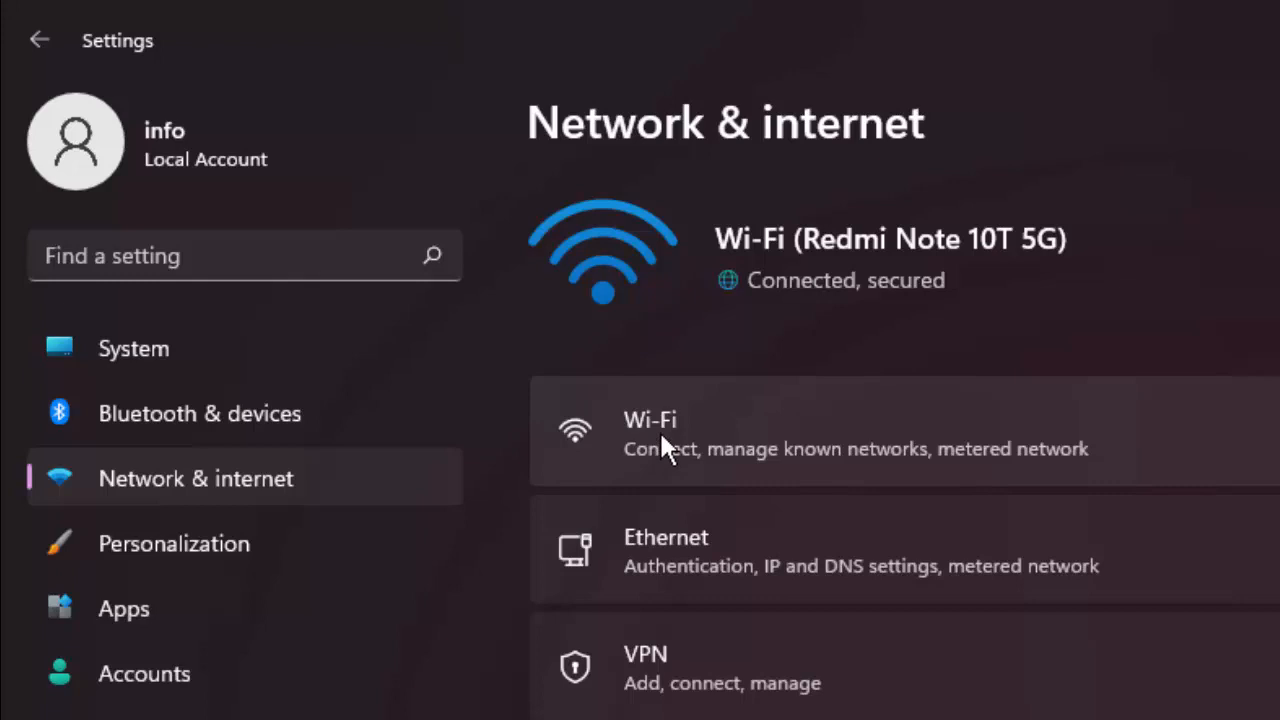
pyautogui.click(650, 432)
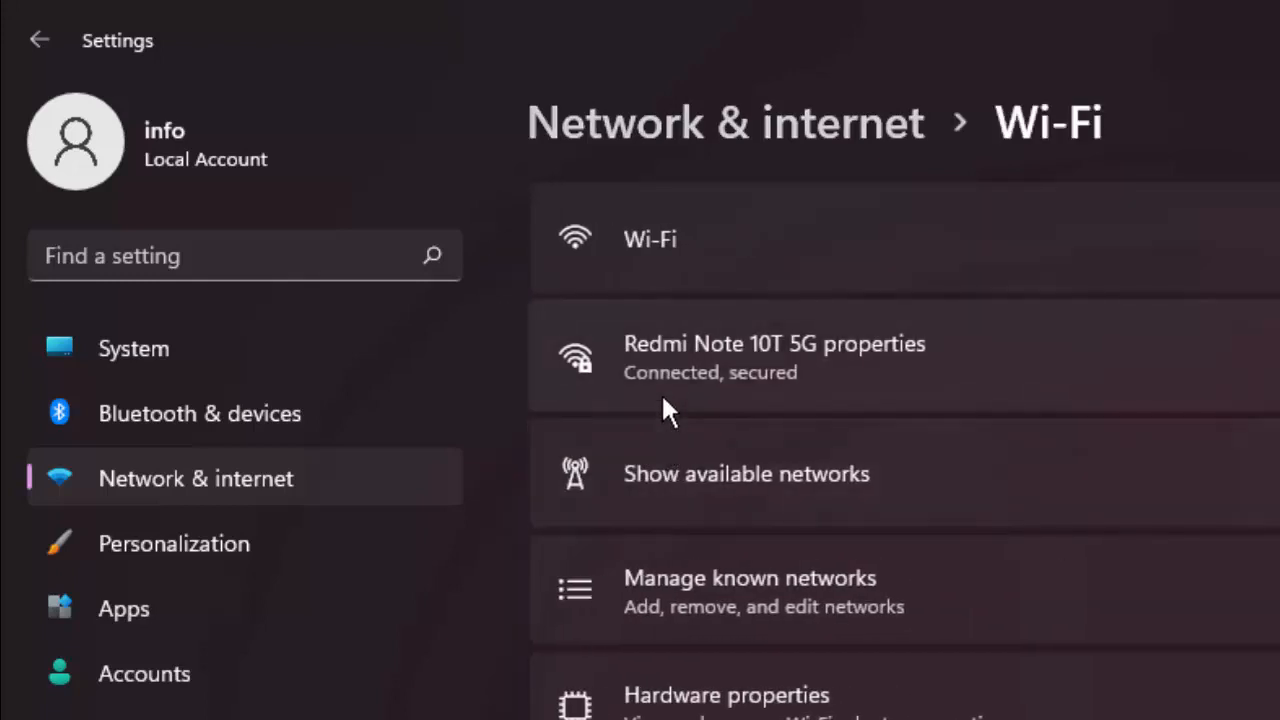
pyautogui.moveTo(670, 376)
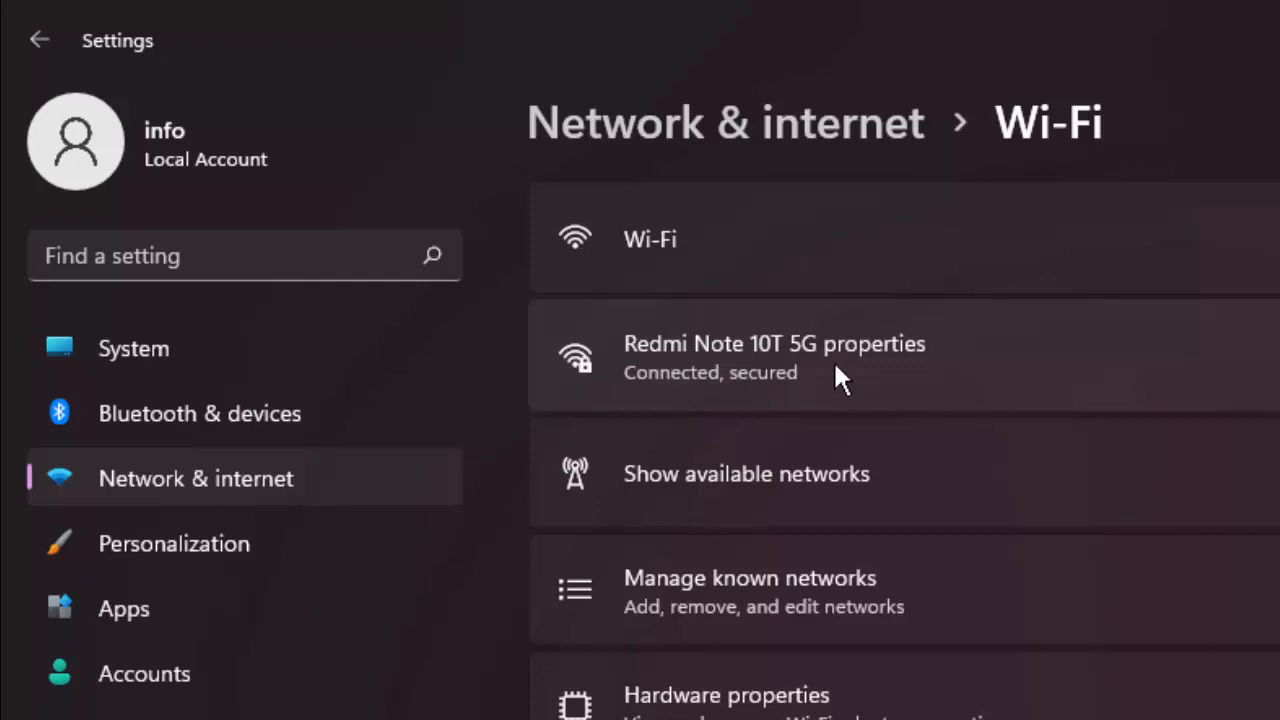
# Show the Redmi Note 10T 5G properties with Metered connection left Off
pyautogui.click(774, 356)
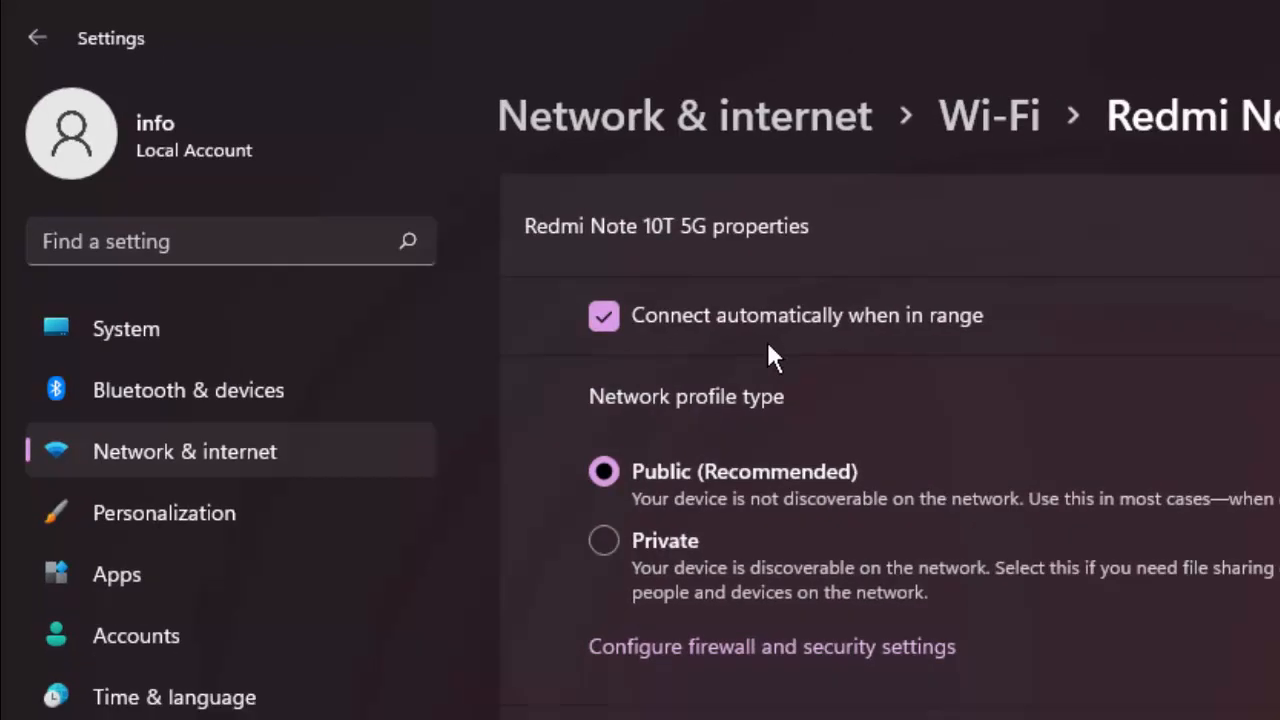
pyautogui.scroll(-3)
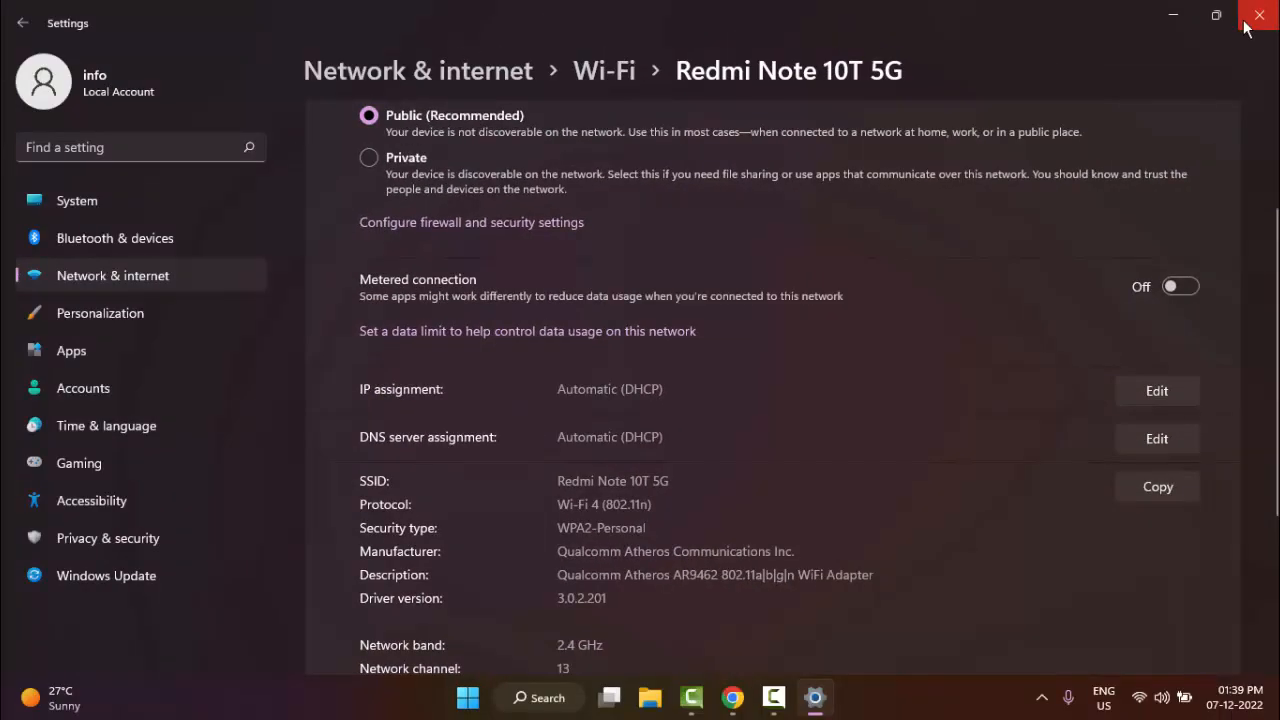
# Close the Settings window, returning to the desktop
pyautogui.click(1260, 16)
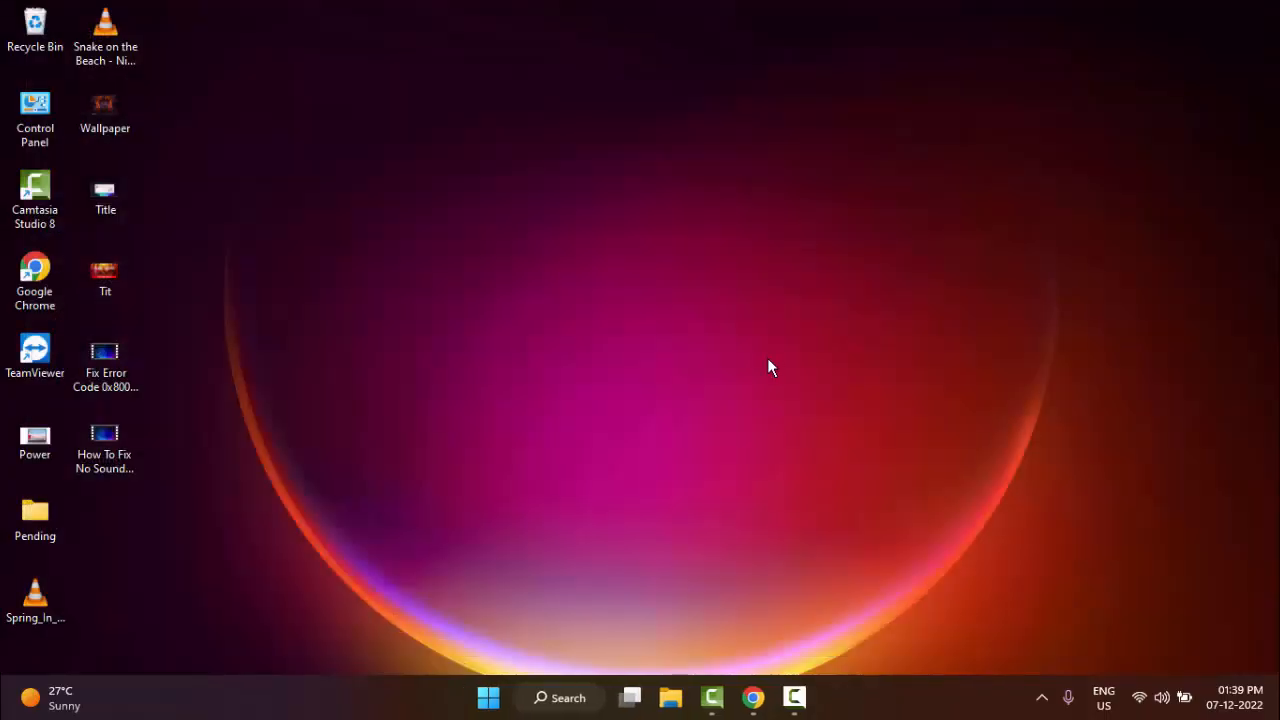
pyautogui.moveTo(716, 404)
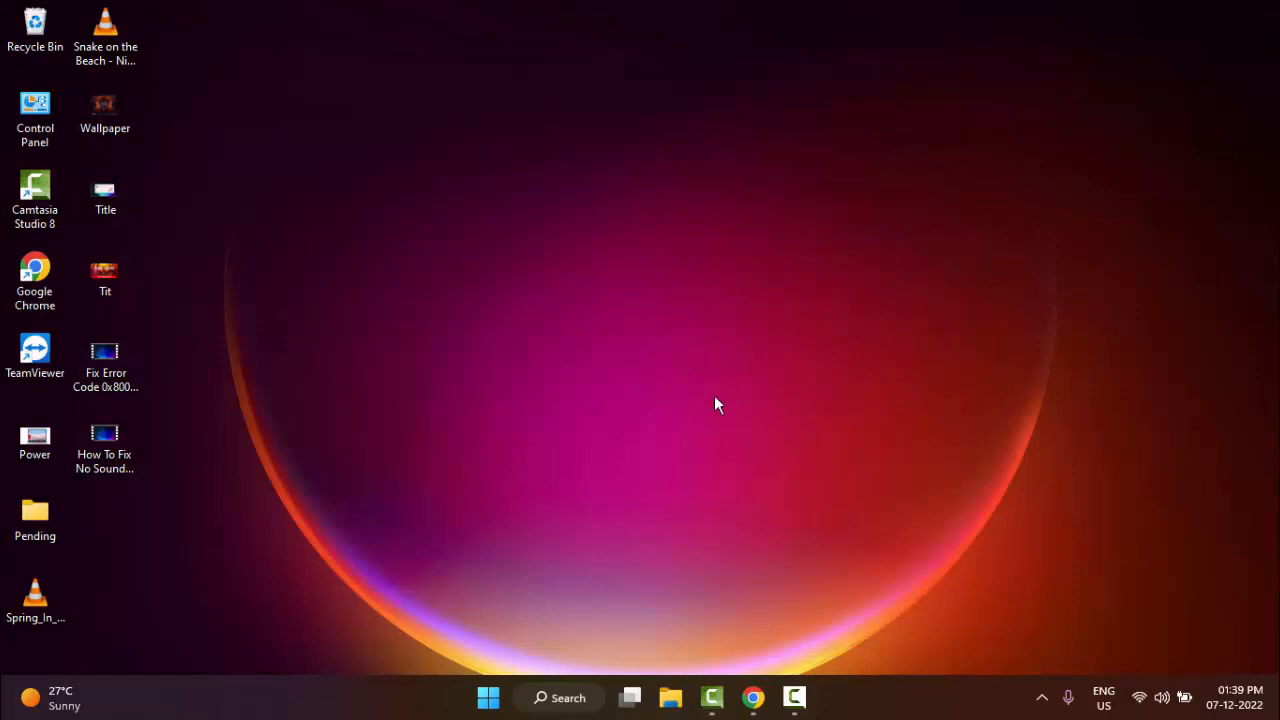
pyautogui.moveTo(714, 406)
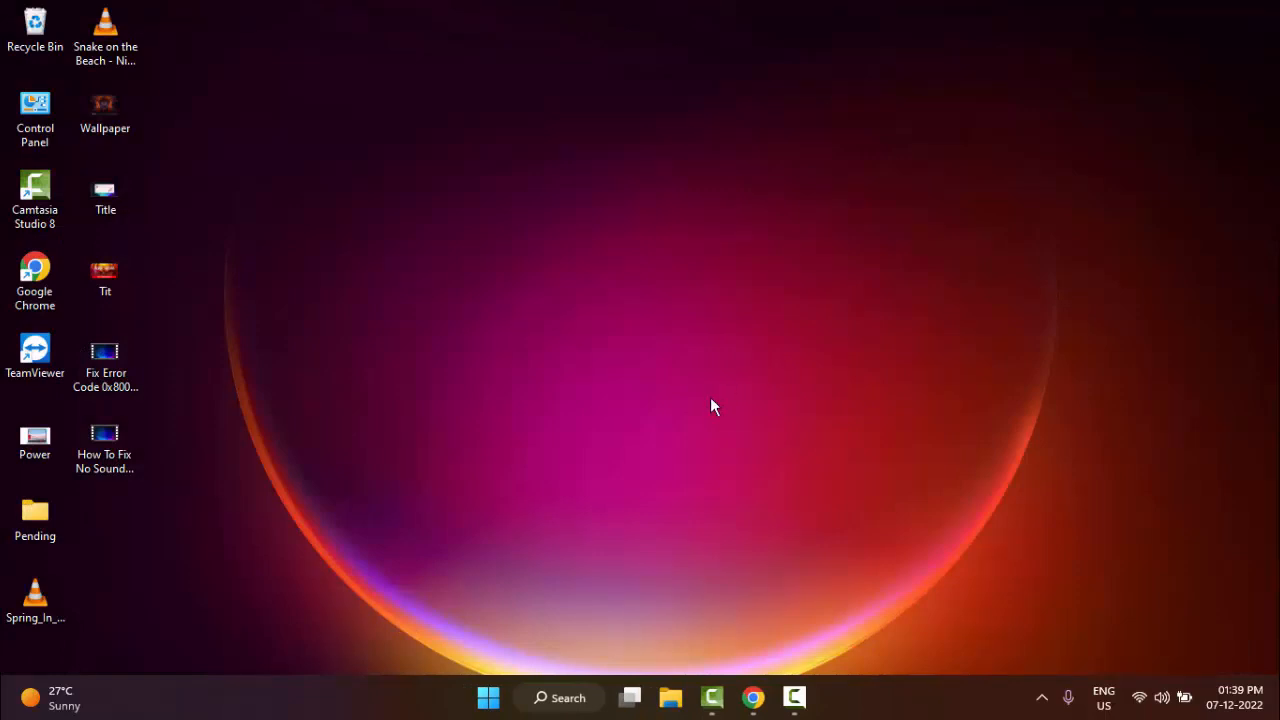
pyautogui.moveTo(530, 604)
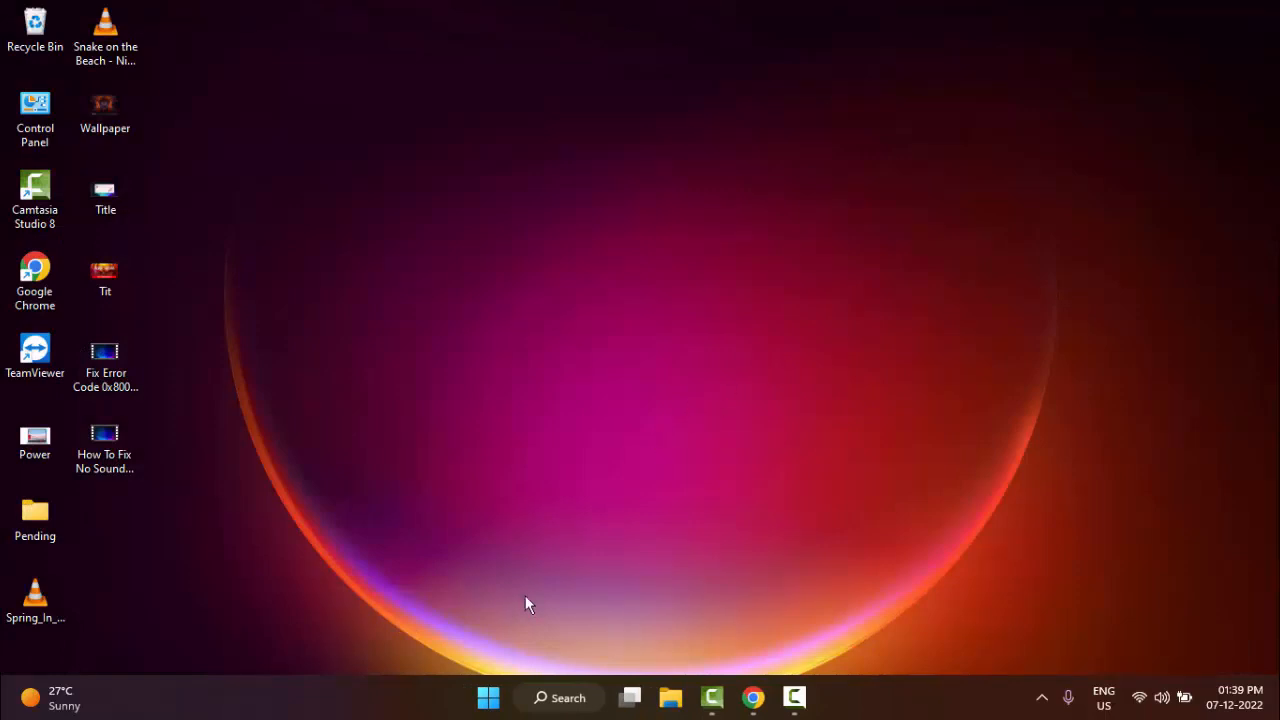
# Relaunch Settings from Start and go to Windows Update
pyautogui.click(488, 696)
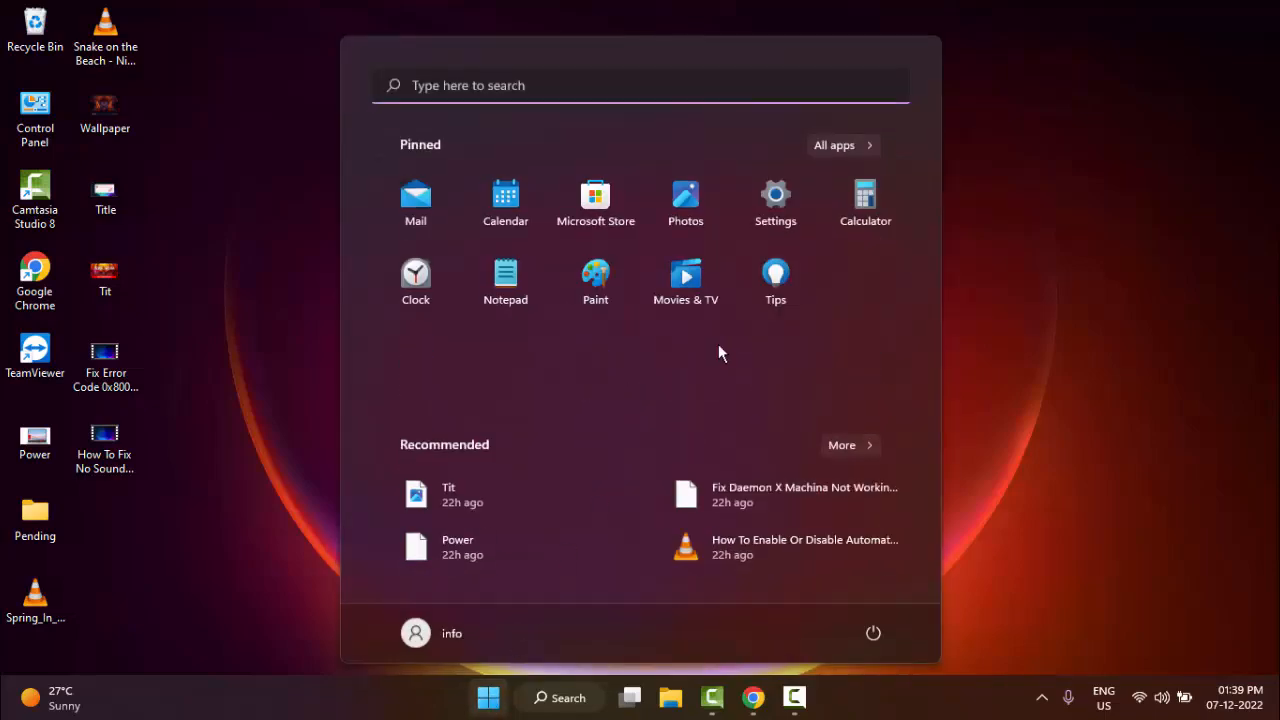
pyautogui.click(776, 196)
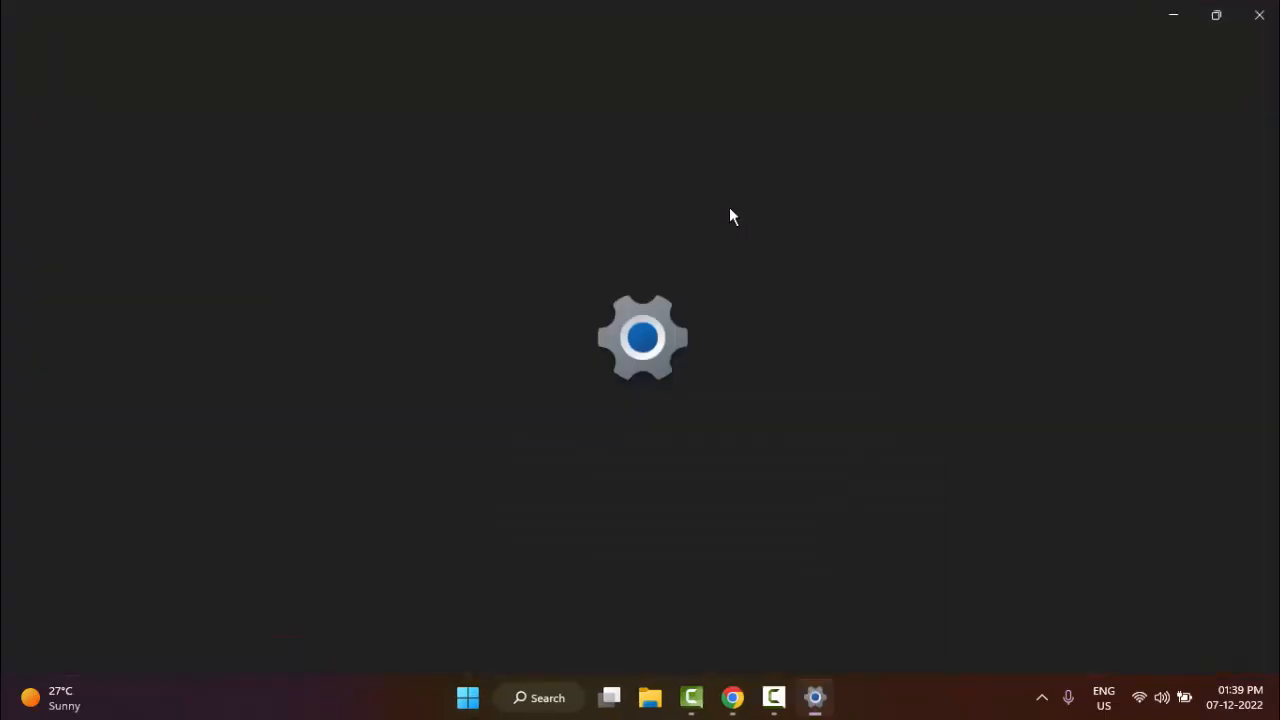
pyautogui.click(816, 696)
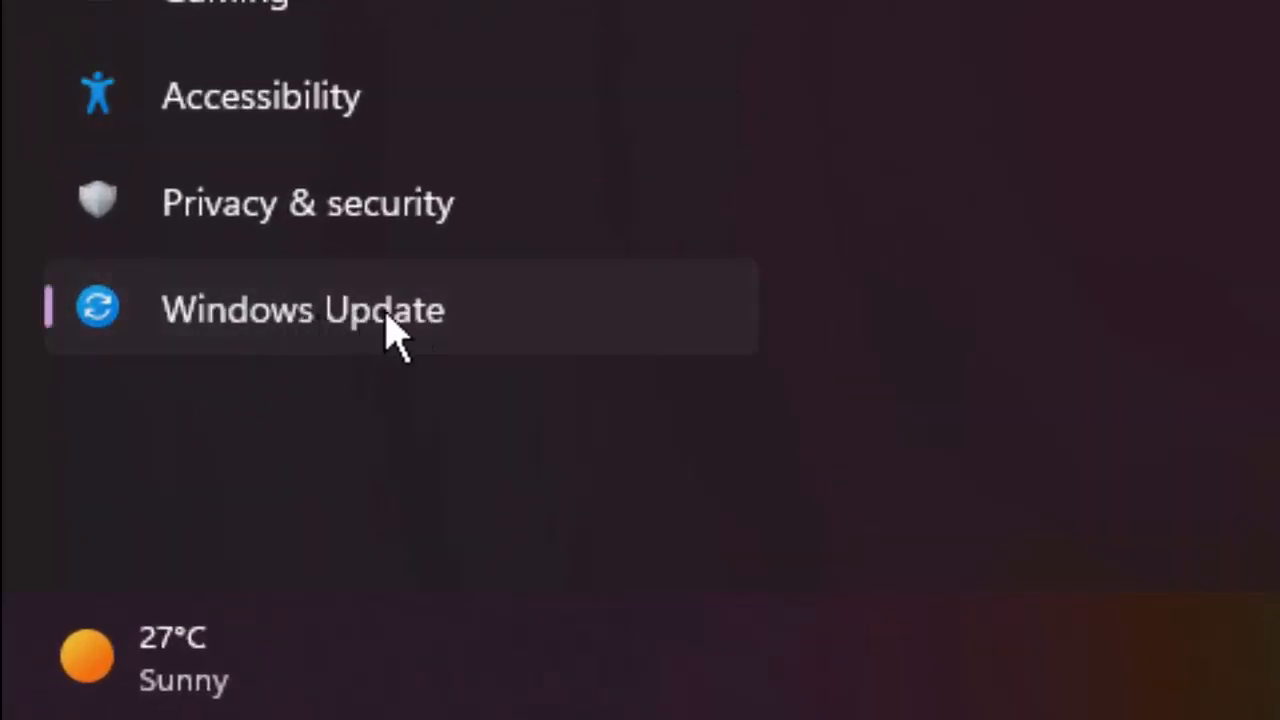
# Go to the Windows Update Advanced options page
pyautogui.click(302, 308)
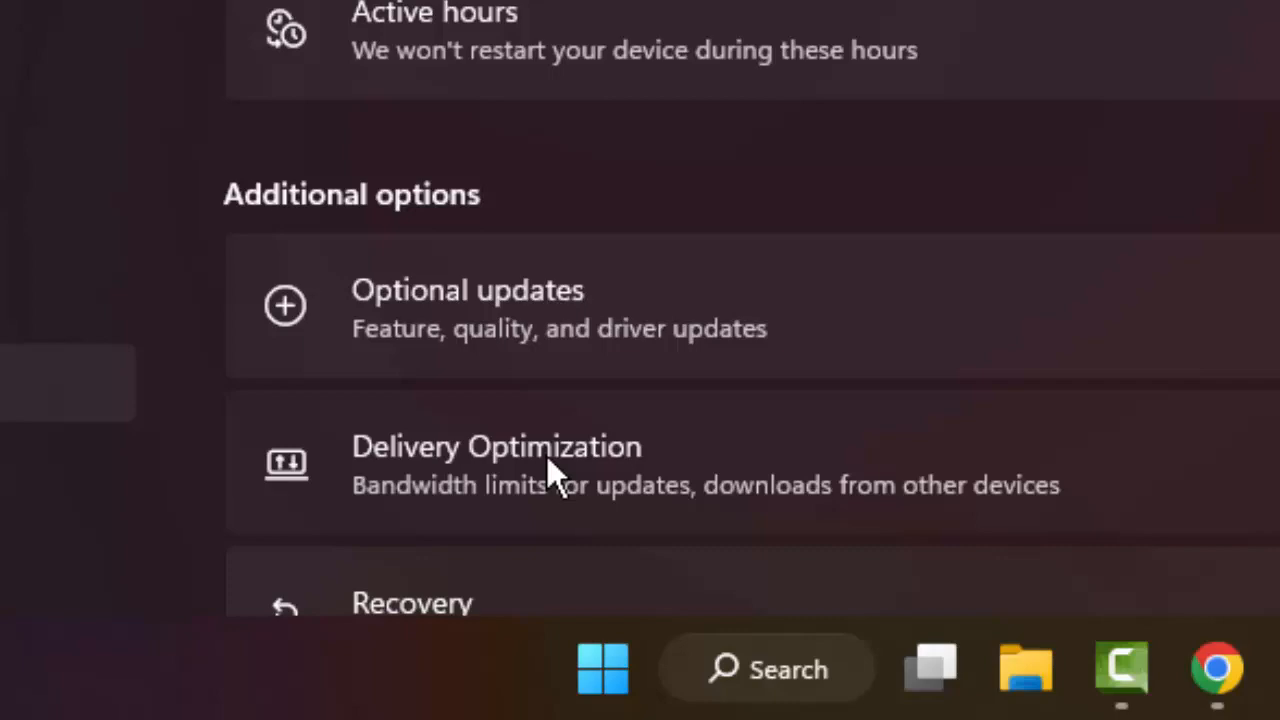
# Show Delivery Optimization with 'Allow downloads from other PCs' left Off
pyautogui.click(496, 464)
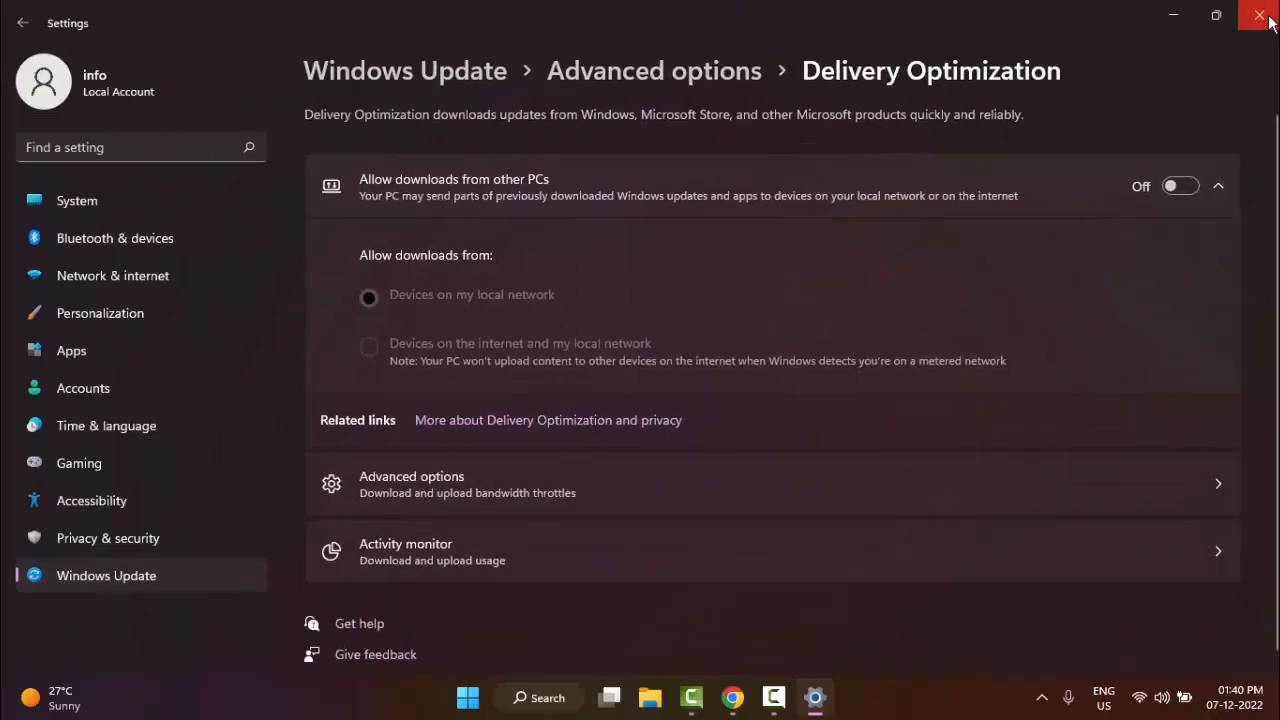
# Close the Settings window again, returning to the desktop
pyautogui.click(1260, 16)
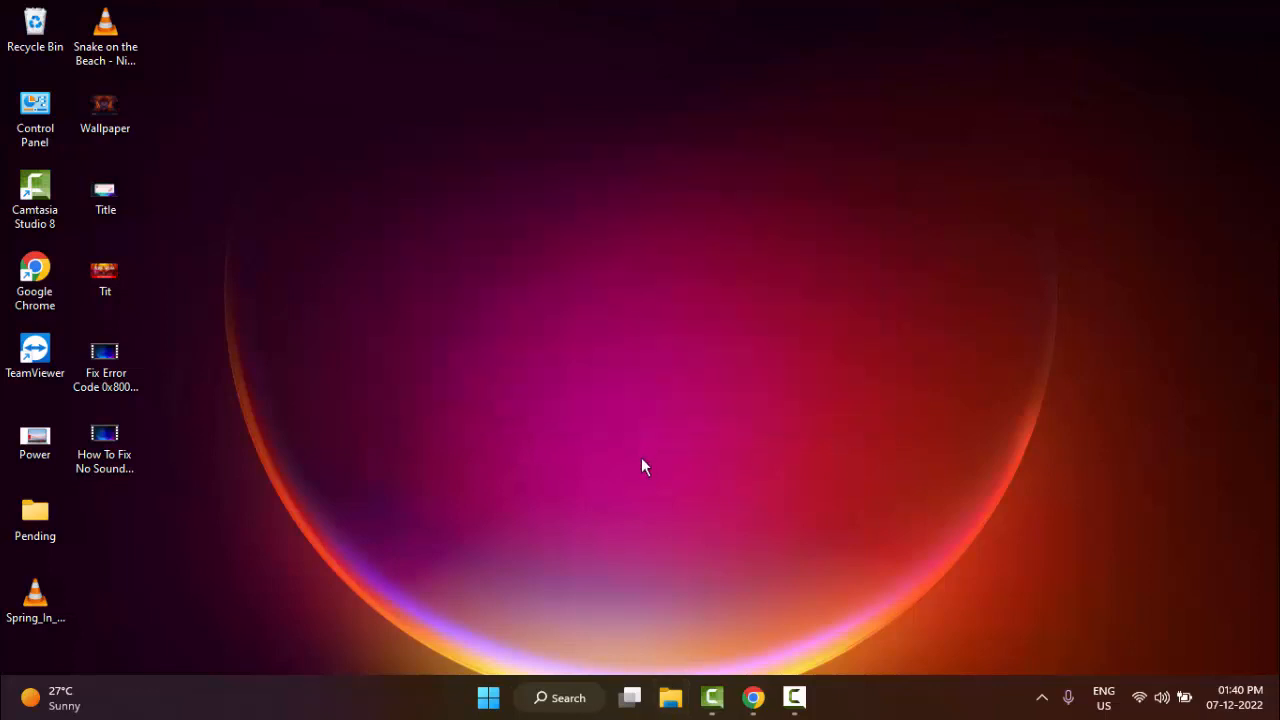
pyautogui.moveTo(630, 468)
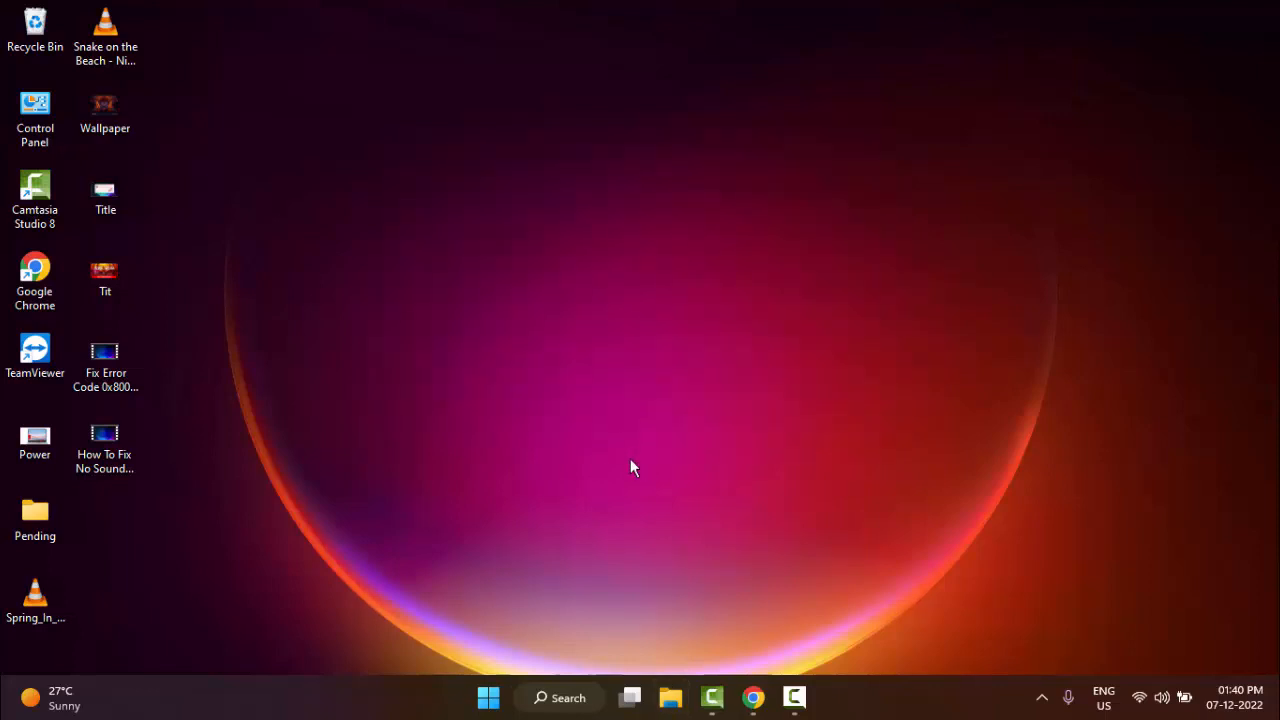